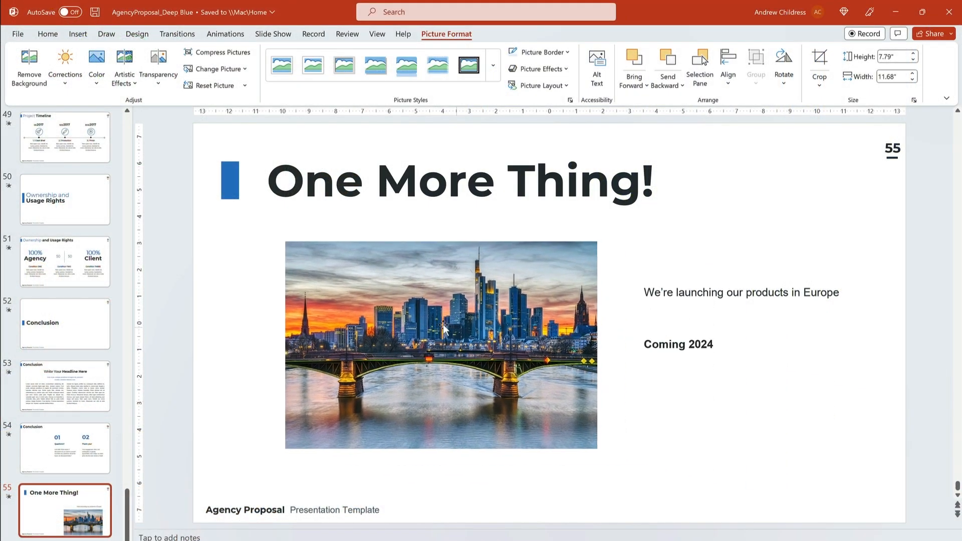
Step: Browse Envato Elements' Presentation Templates category, scrolling down through the listed designs
left_click_drag(442, 330, 393, 323)
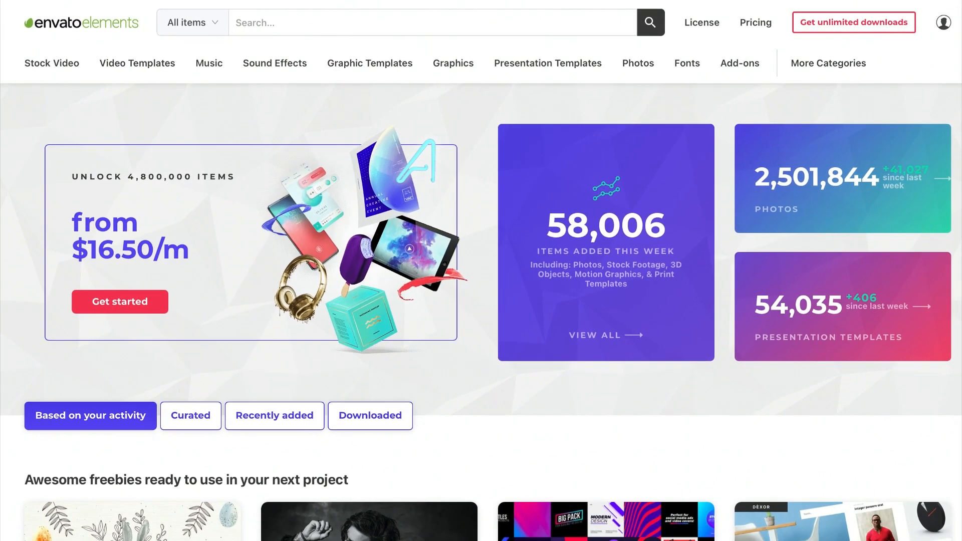
left_click(547, 63)
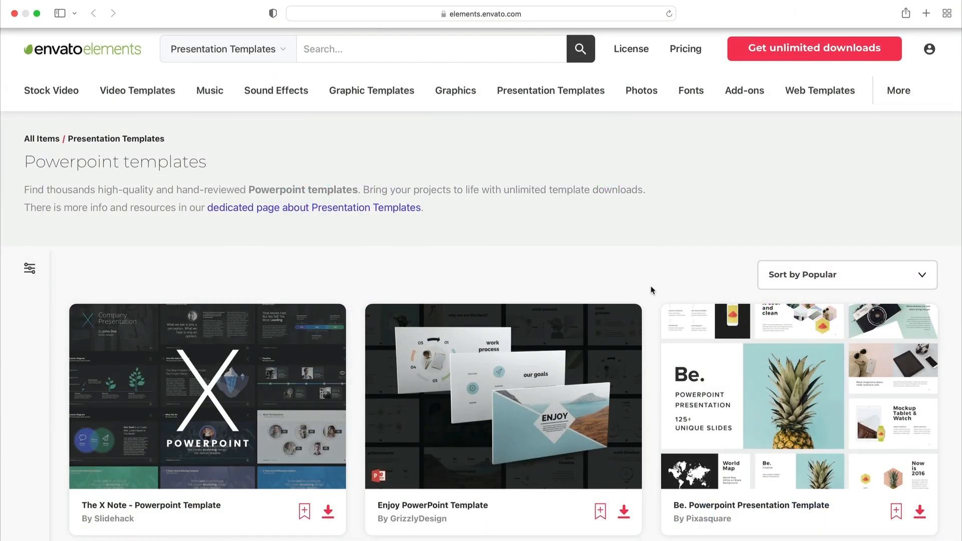
scroll("down", 3)
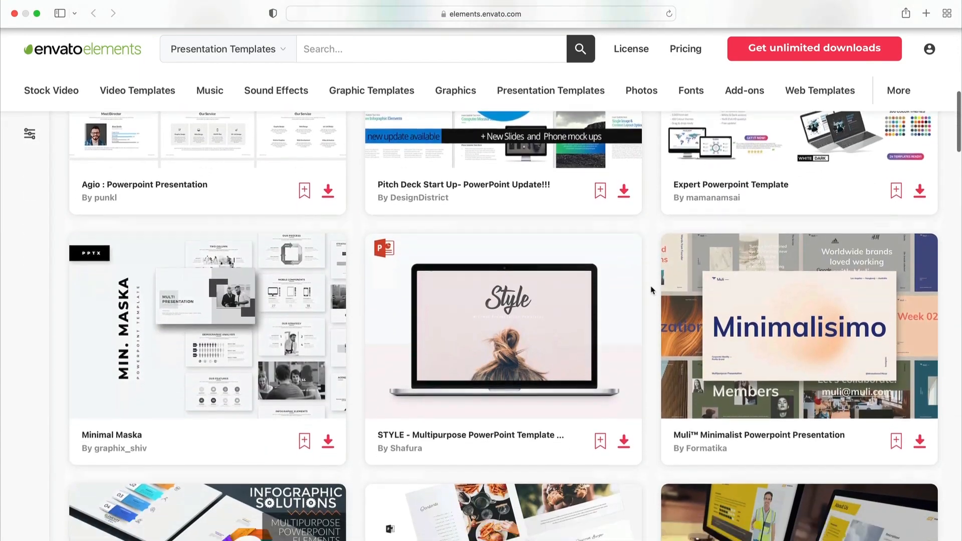
scroll("down", 3)
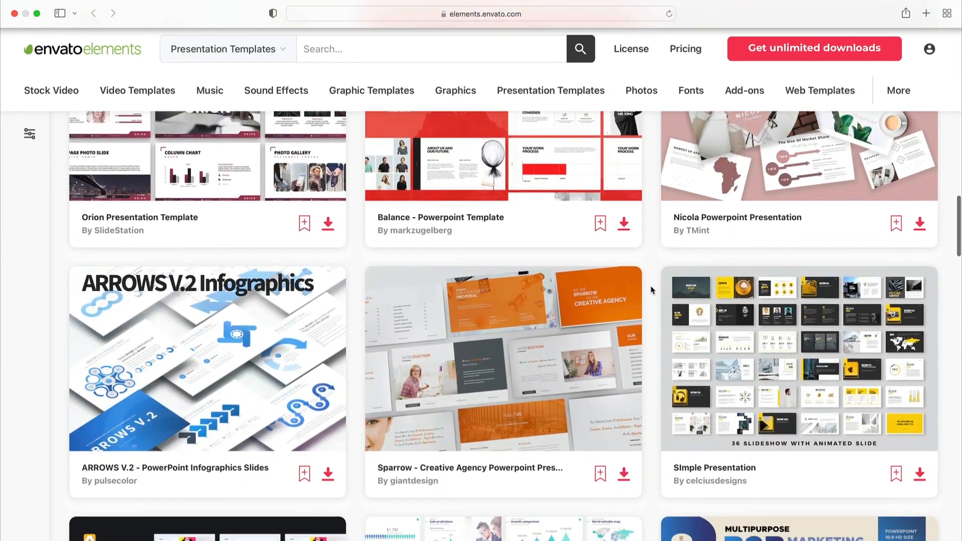
scroll("down", 3)
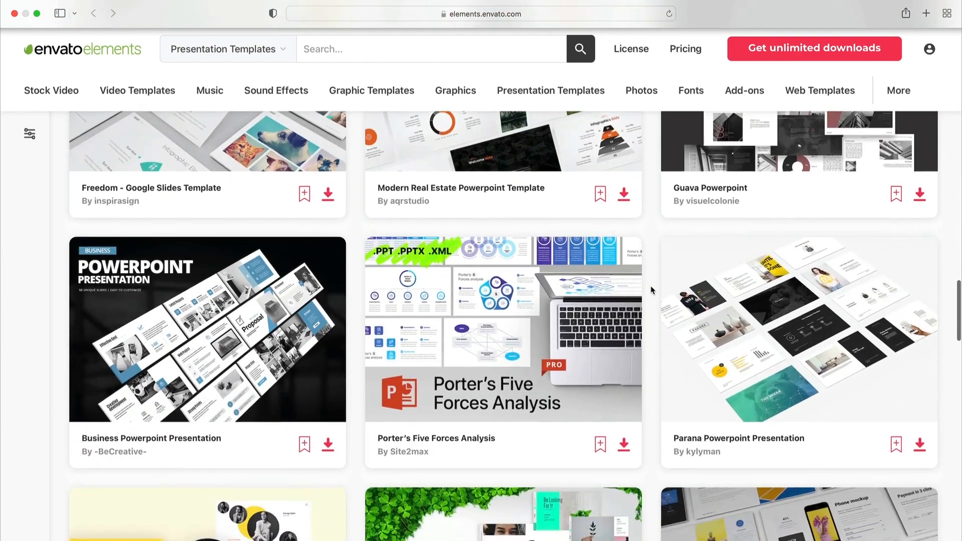
scroll("down", 3)
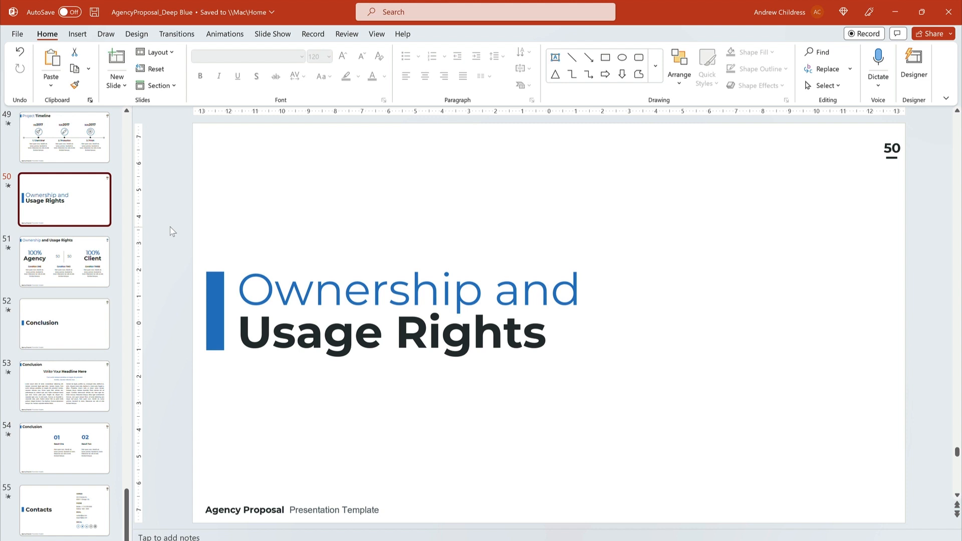
Step: Page through slides 52–54 to reach the Conclusion slide with Result One and Result Two
left_click(64, 323)
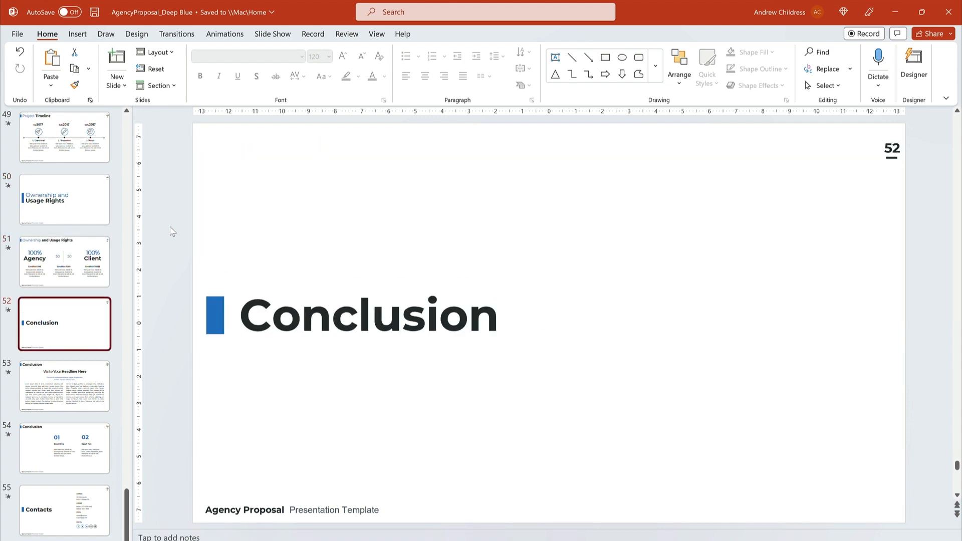
left_click(65, 393)
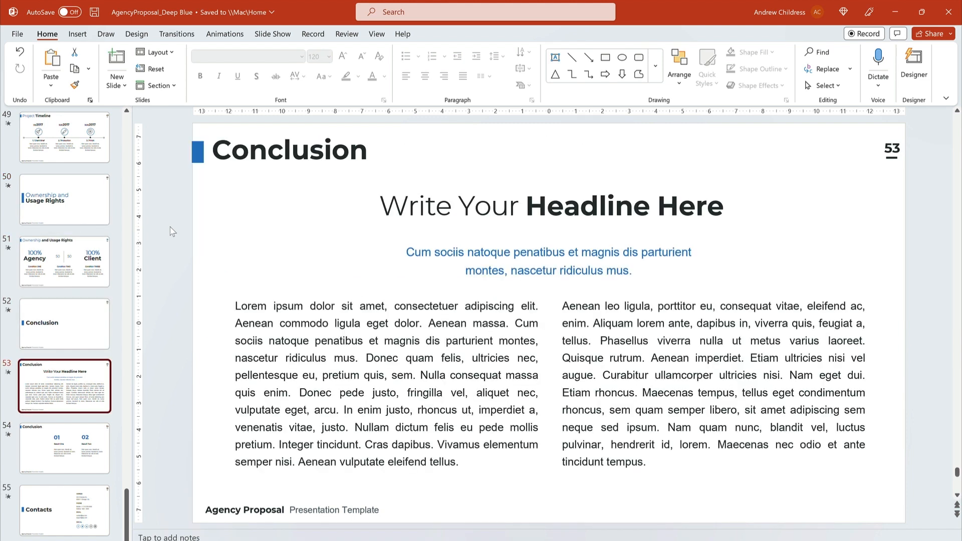
left_click(65, 448)
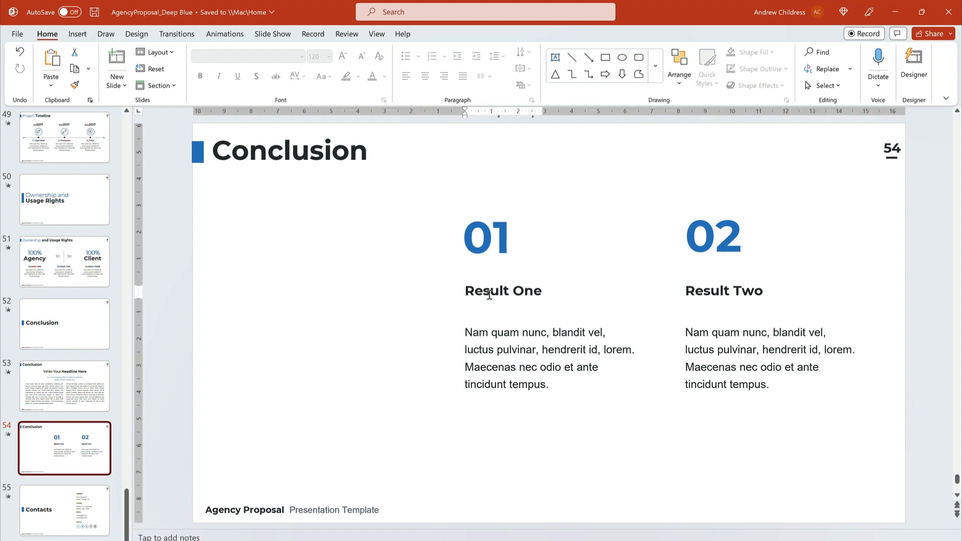
Step: Replace the 'Result One' heading with 'Questions'
double_click(503, 290)
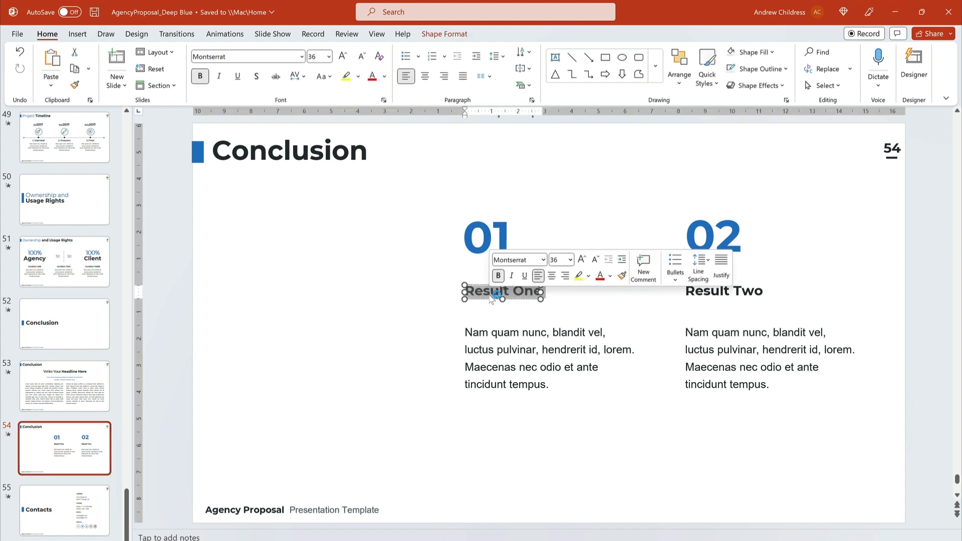
type("Questions")
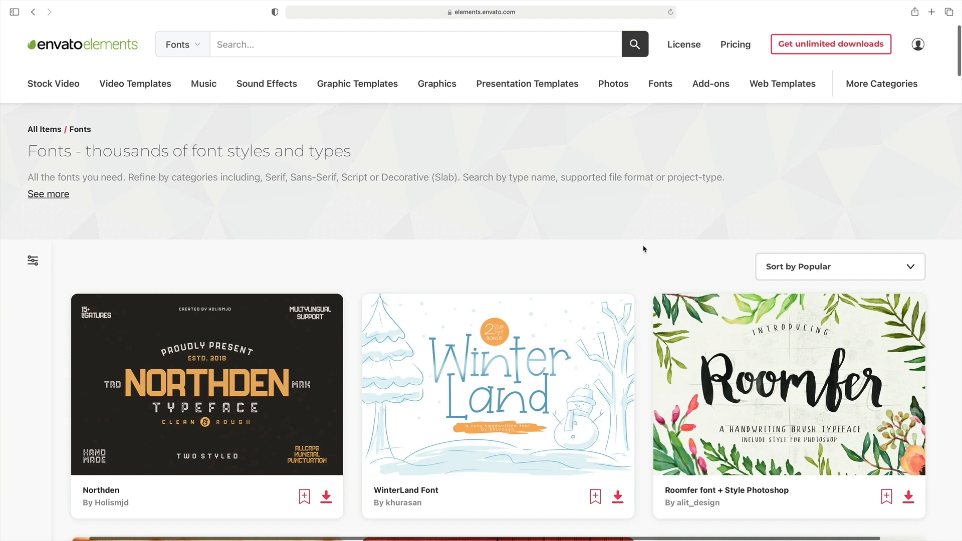
scroll("down", 3)
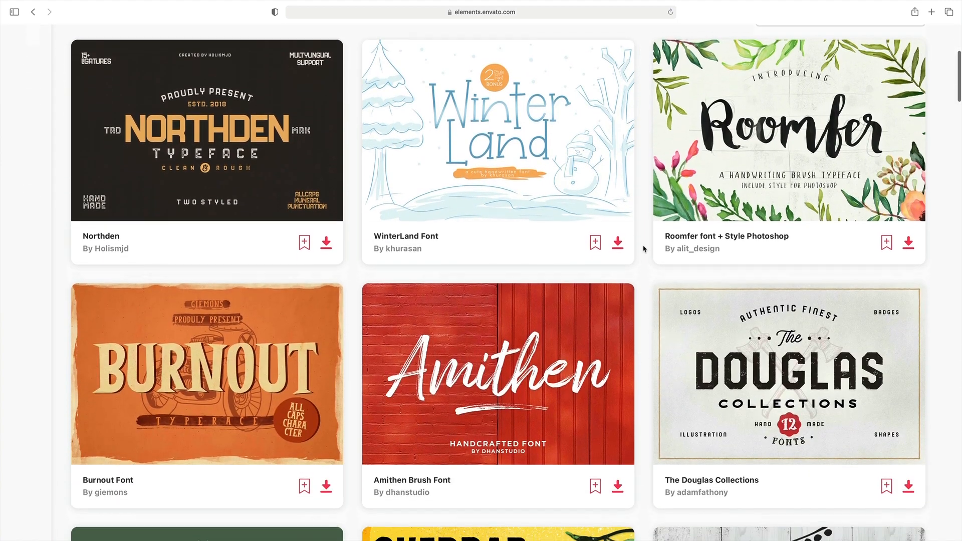
scroll("down", 3)
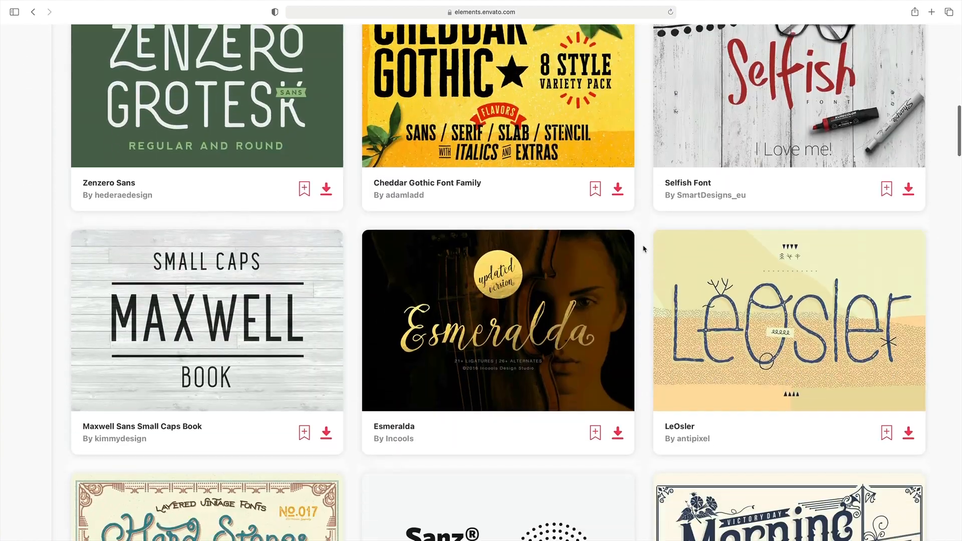
scroll("down", 3)
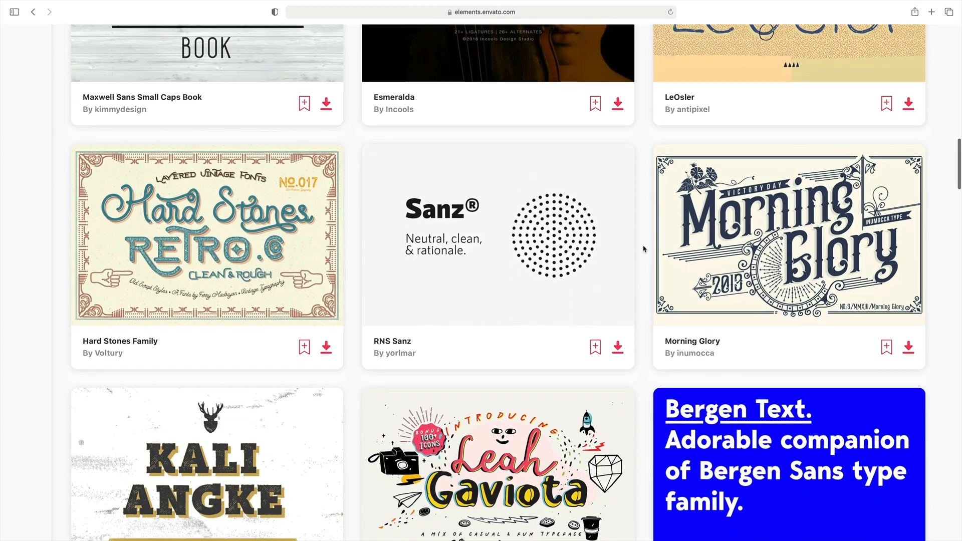
scroll("down", 3)
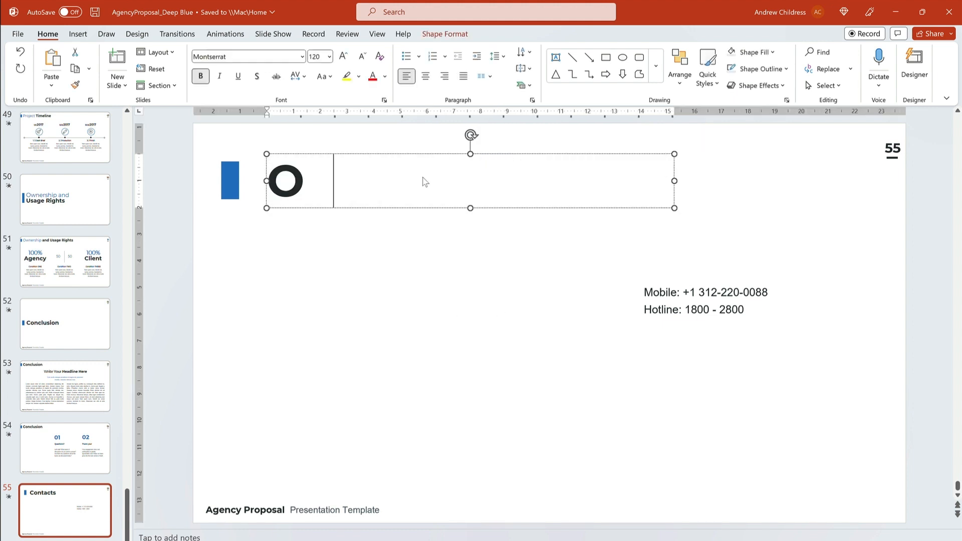
Step: Retitle the slide 'One More Thing' and fit the shrunk city photo beside the launch text
type("One More Thing!")
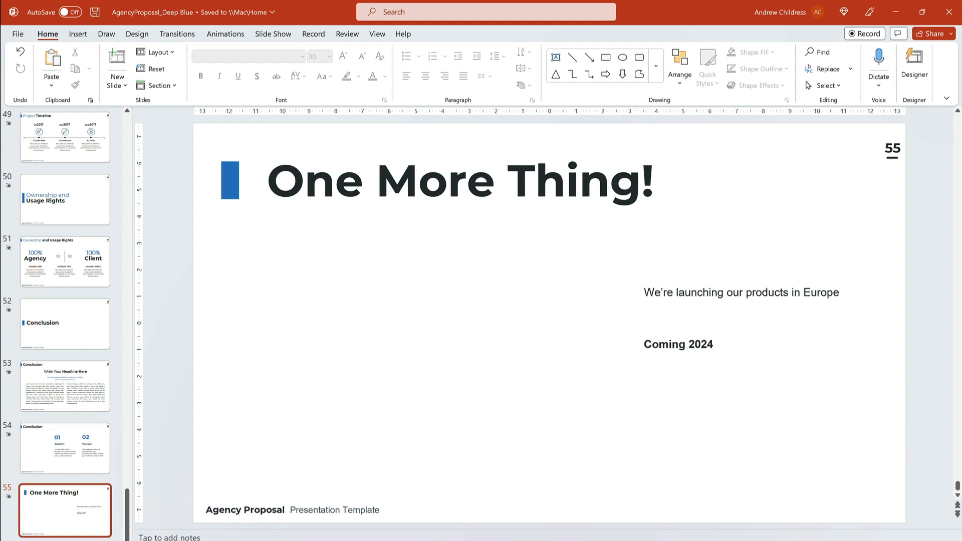
mouse_move(64, 323)
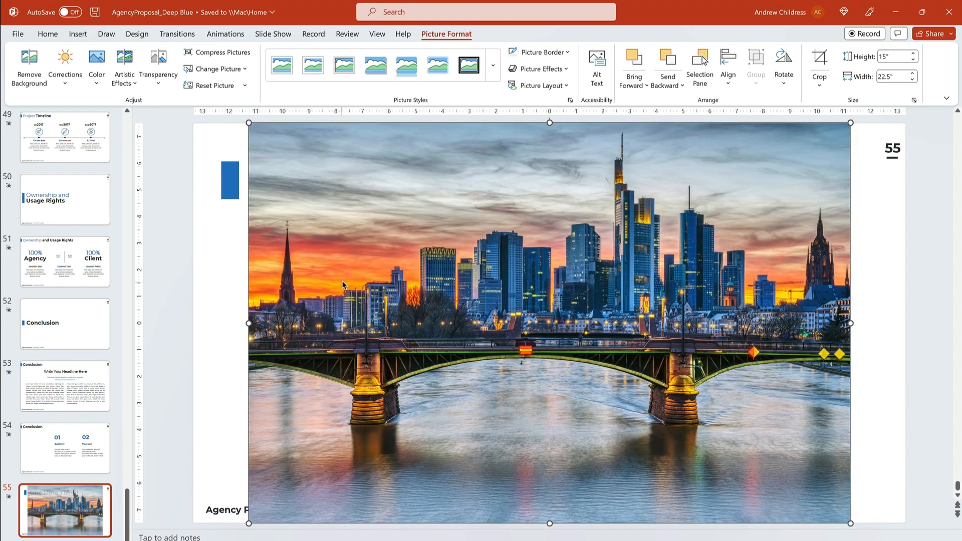
left_click(596, 62)
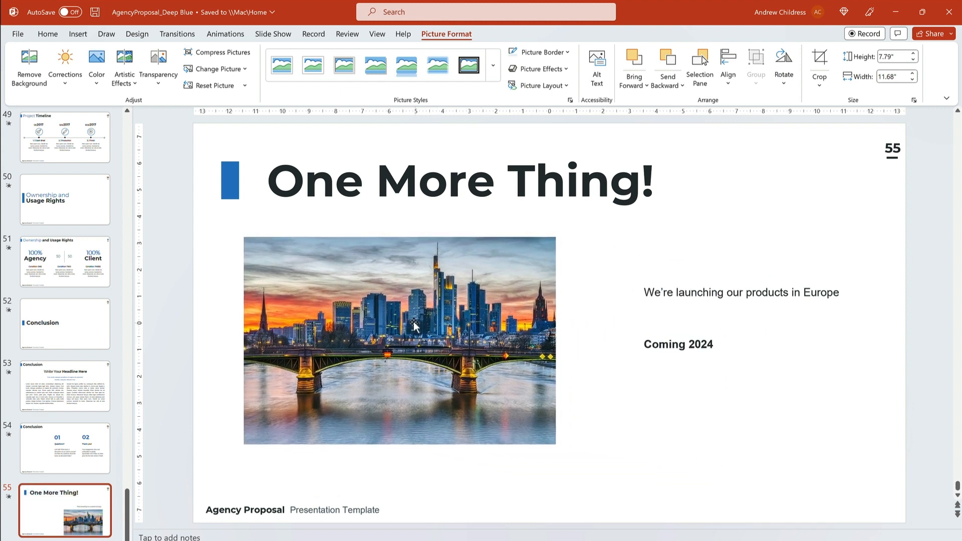
left_click(413, 325)
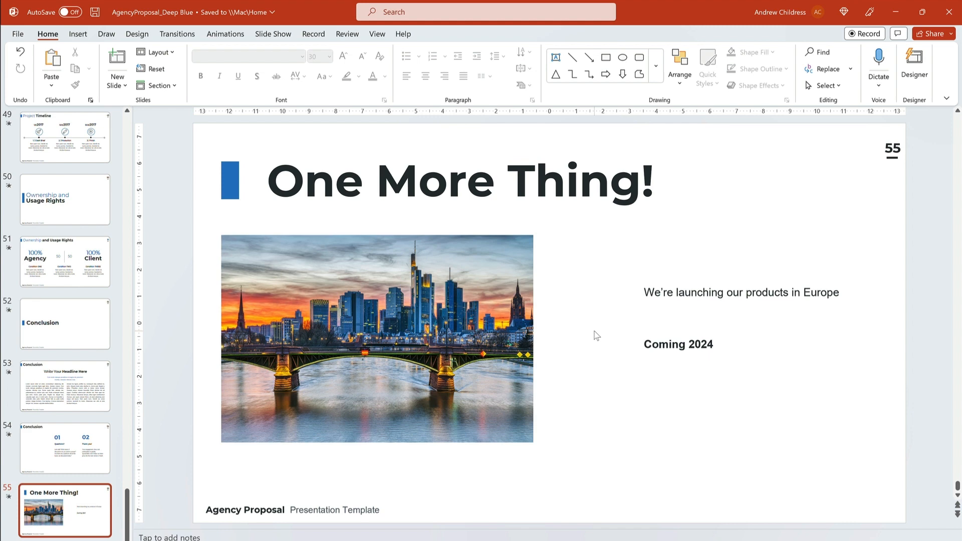
left_click(65, 447)
type("Your engagement, time,")
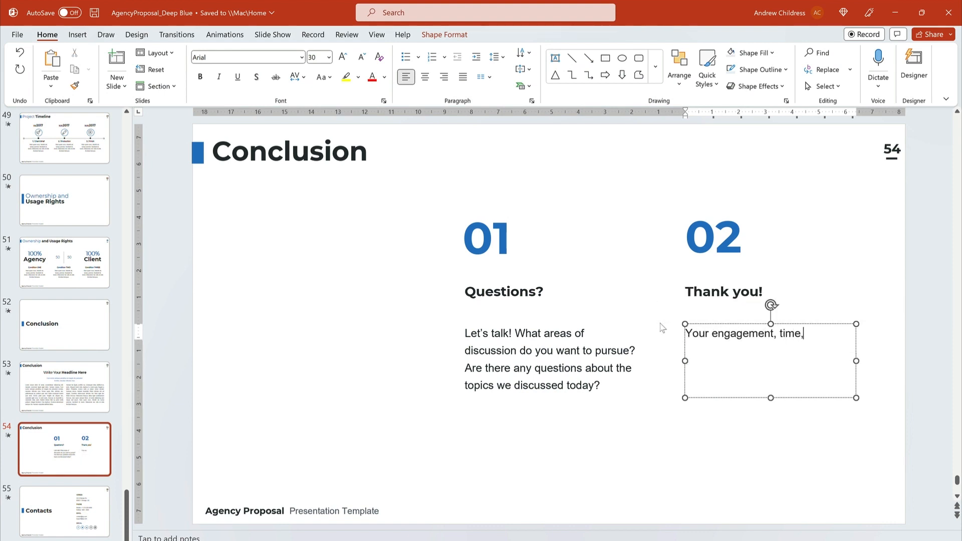
Step: Finish the paragraph: '...and participation is greatly appreciated, and it helps our team grow into the best version'
type("and participatio")
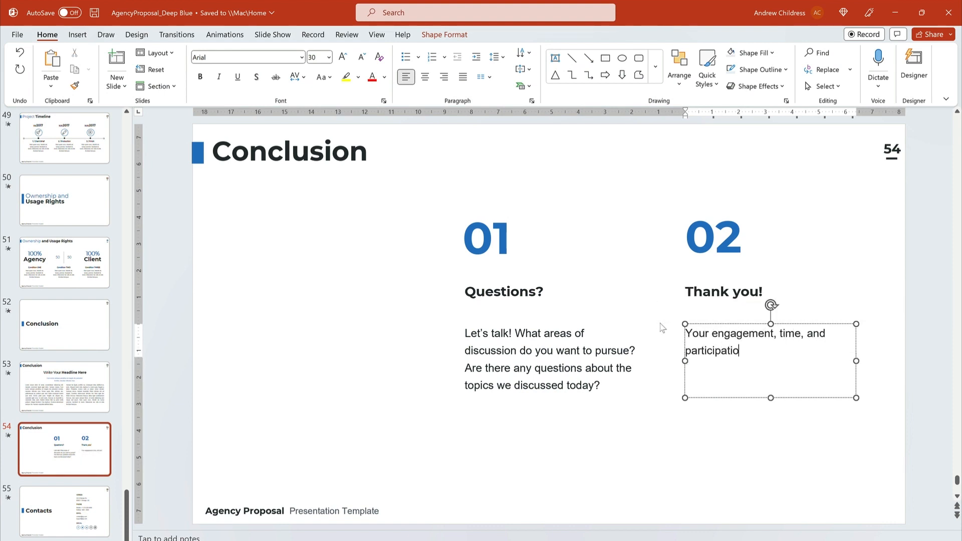
type("n is greatly appreci")
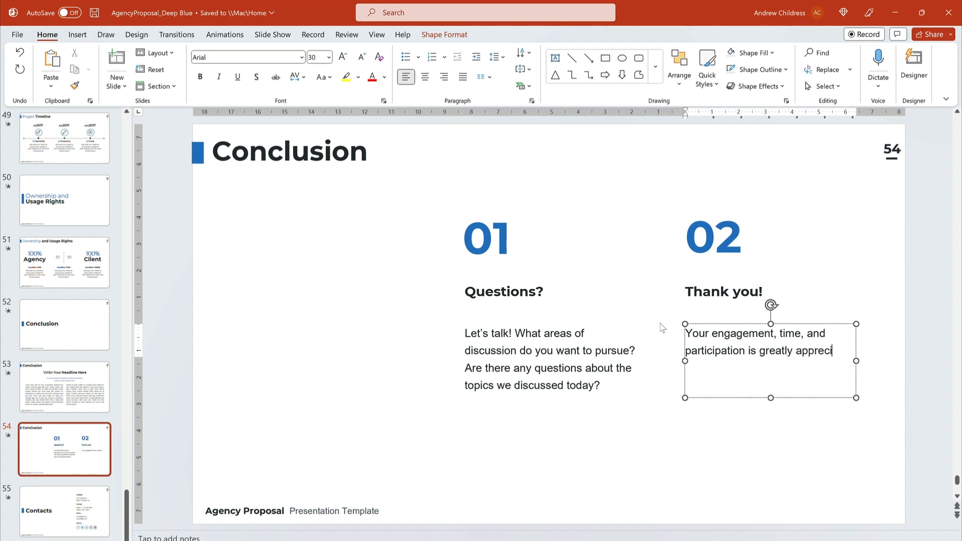
type("ated, and it helps")
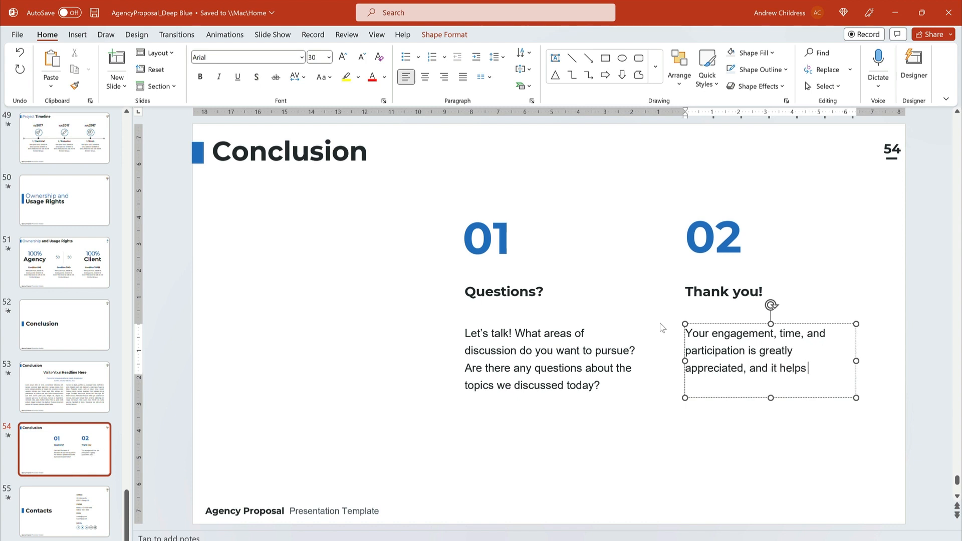
type("our team grow")
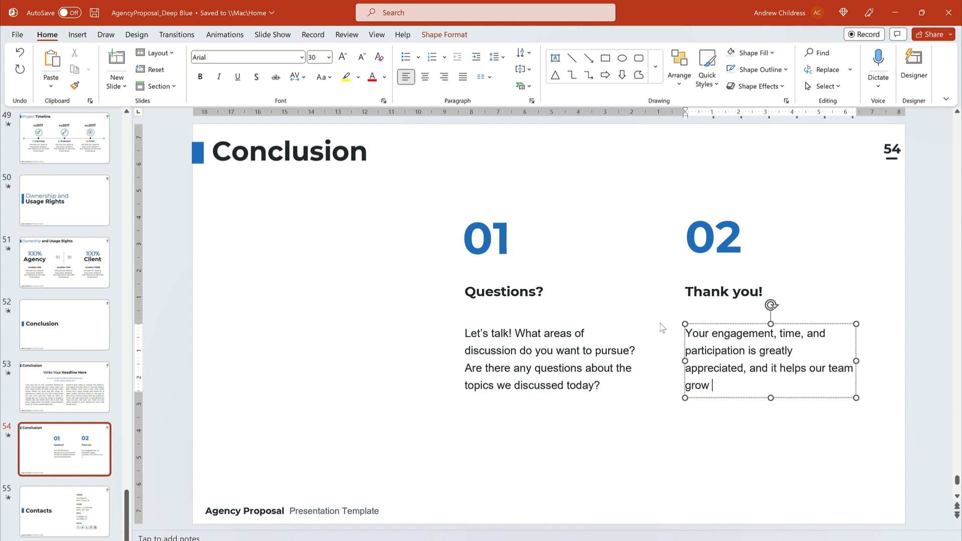
type("into the best version of itself.")
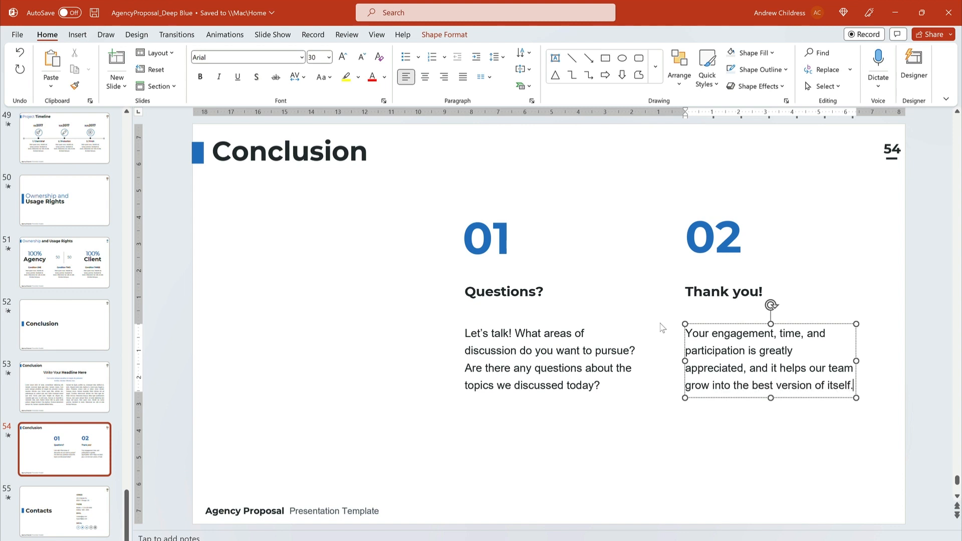
left_click(811, 237)
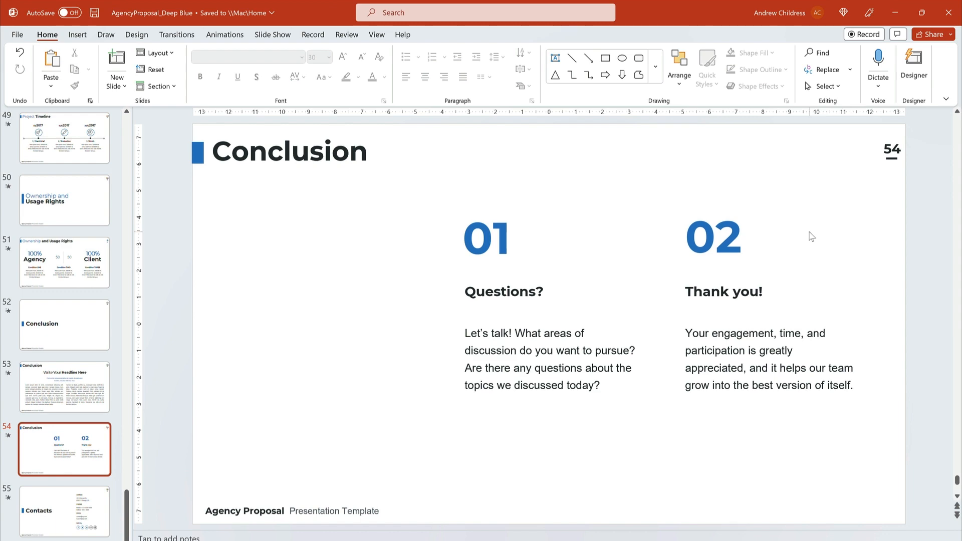